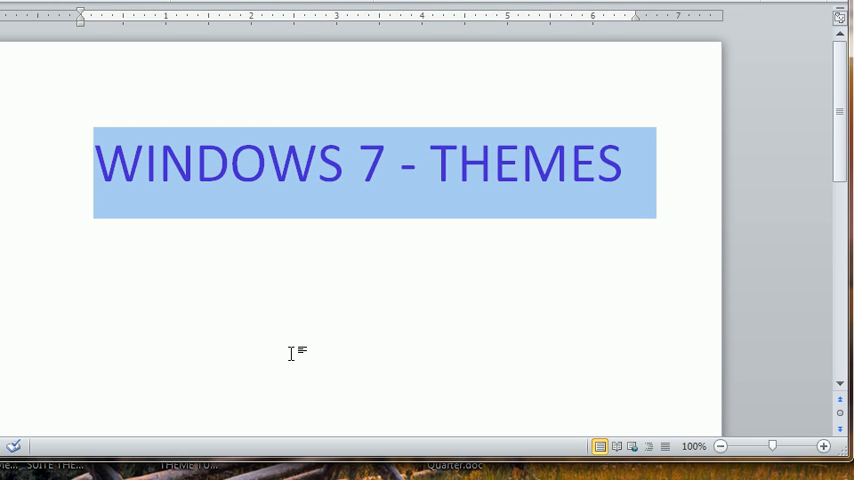
Step: Shrink the WINDOWS 7 - THEMES Word window so the desktop shows below it
scroll("down", 3)
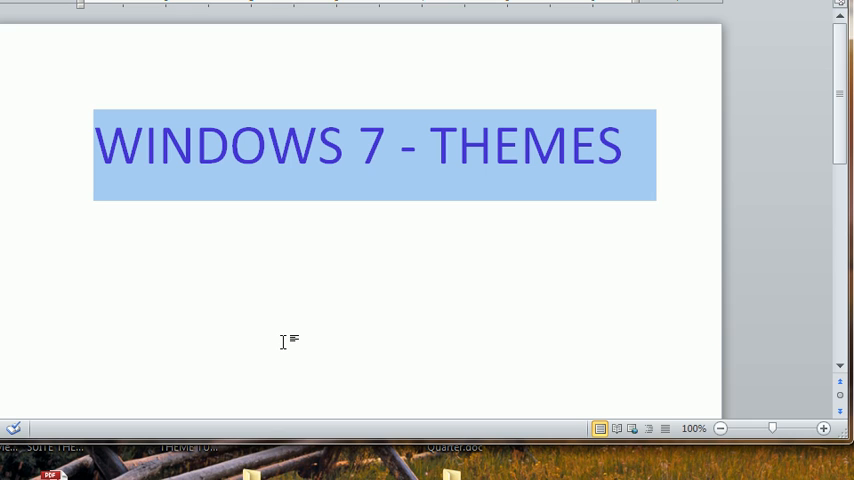
mouse_move(284, 334)
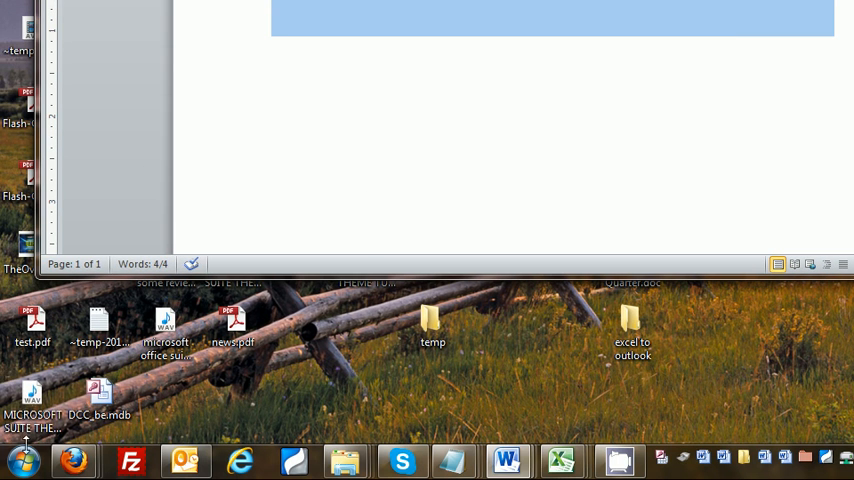
Step: Reach the Appearance and Personalization page of Control Panel
left_click(22, 460)
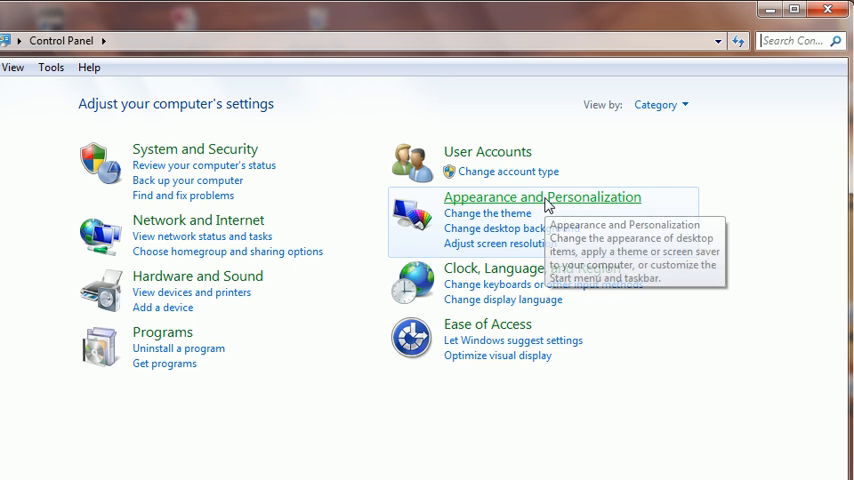
left_click(542, 196)
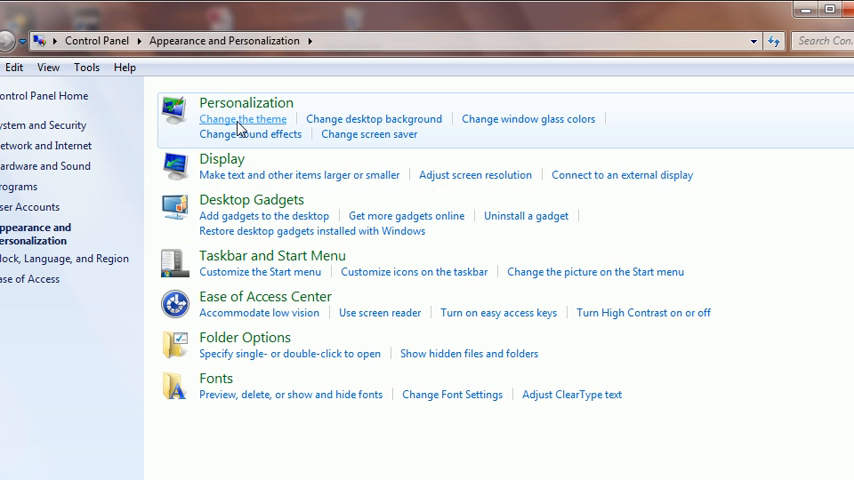
Step: In the theme gallery, apply the Windows 7 theme and then the Architecture Aero theme
left_click(242, 120)
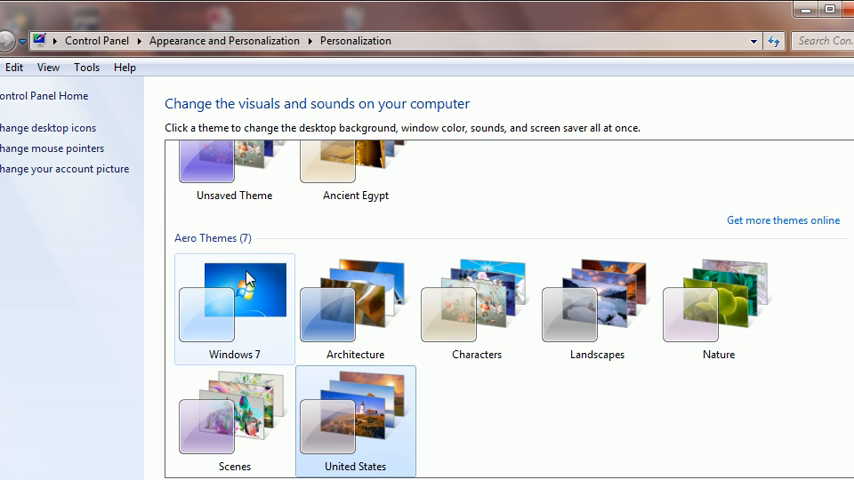
scroll("down", 3)
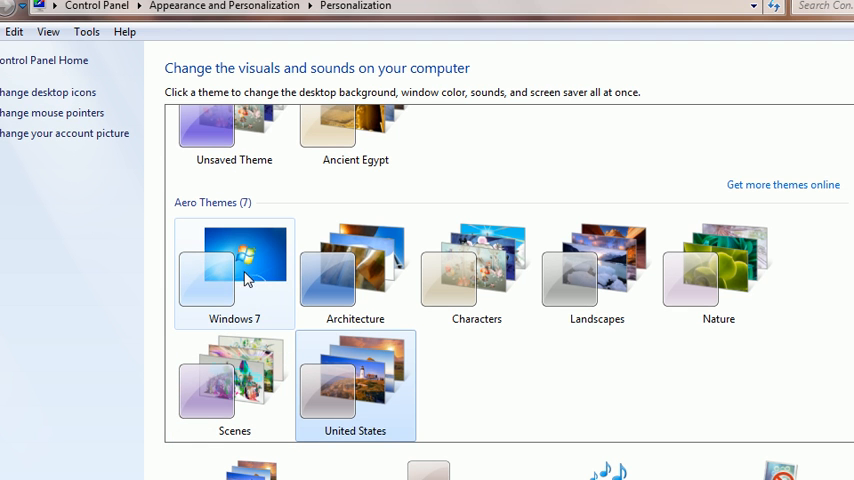
left_click(234, 270)
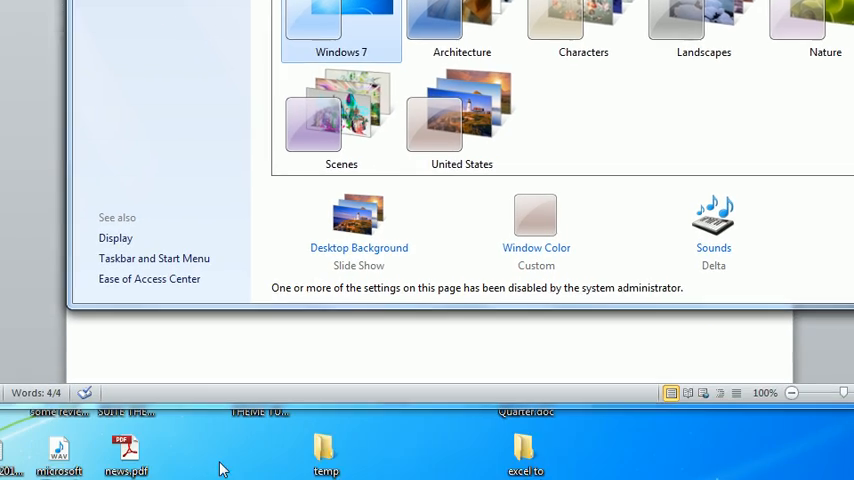
left_click(18, 460)
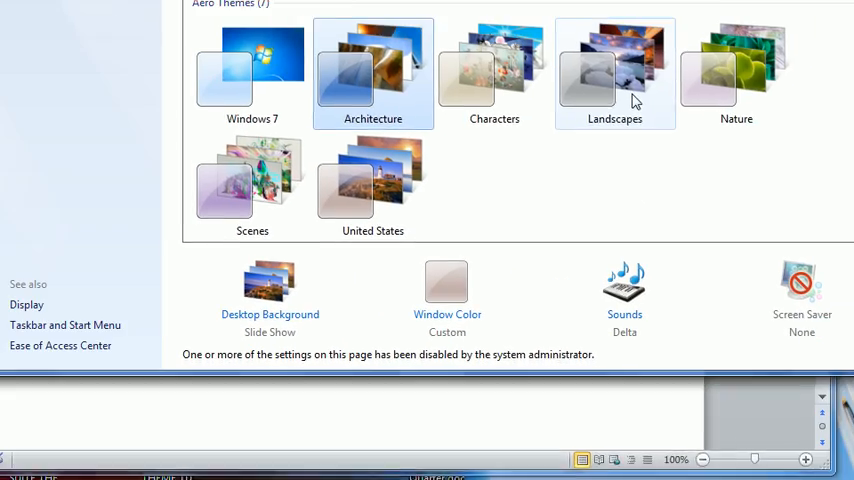
Step: Apply the Nature theme and another Aero theme, then bring up the Start menu
scroll("down", 3)
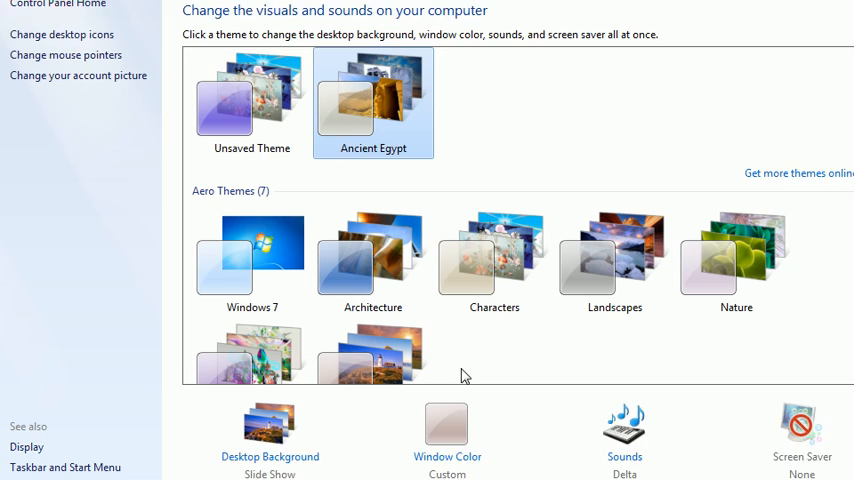
scroll("down", 3)
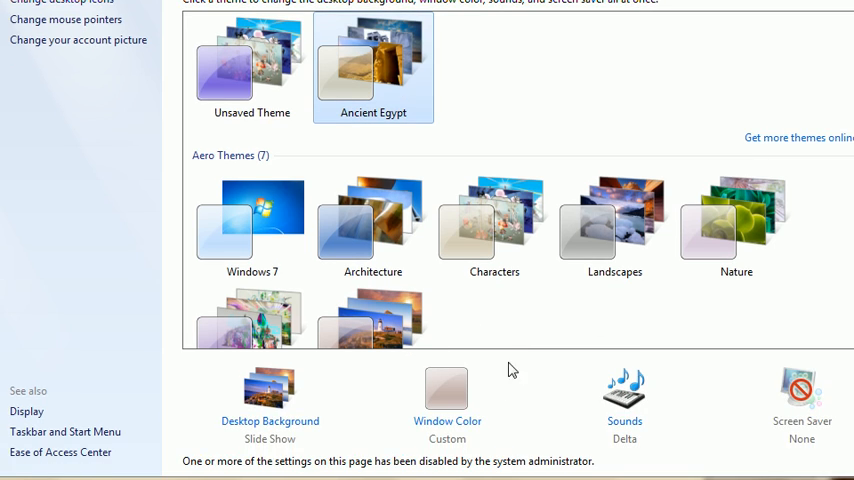
left_click(22, 460)
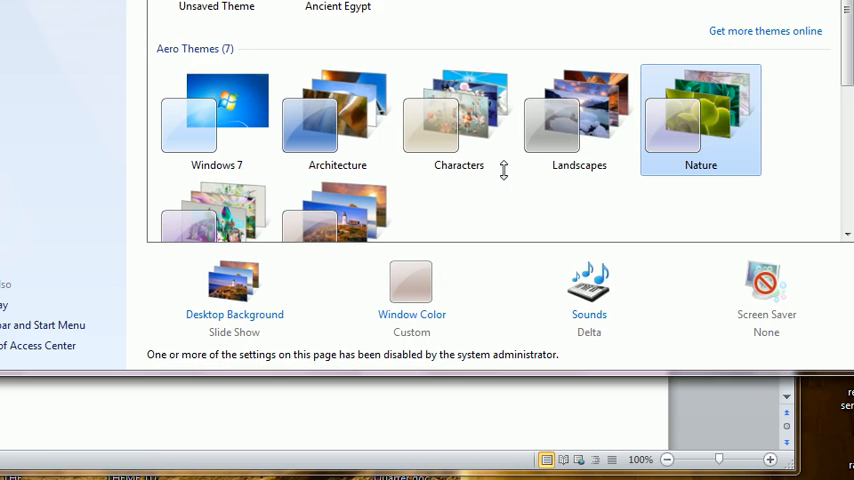
left_click(458, 116)
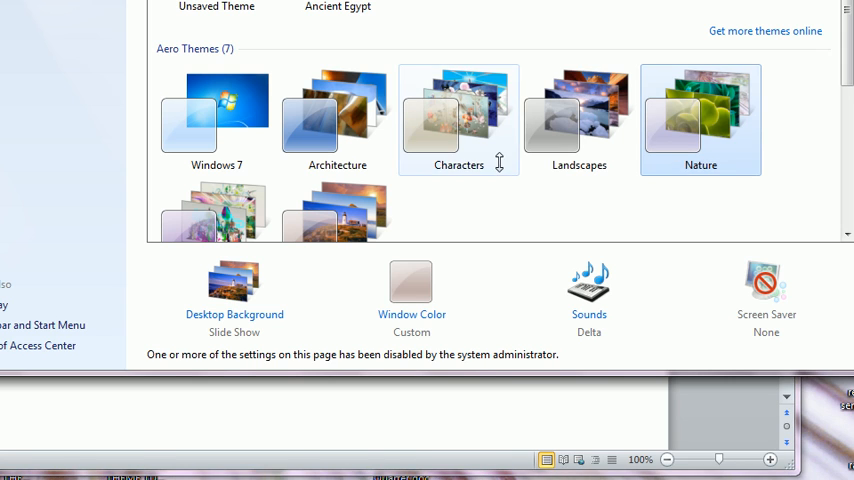
scroll("down", 3)
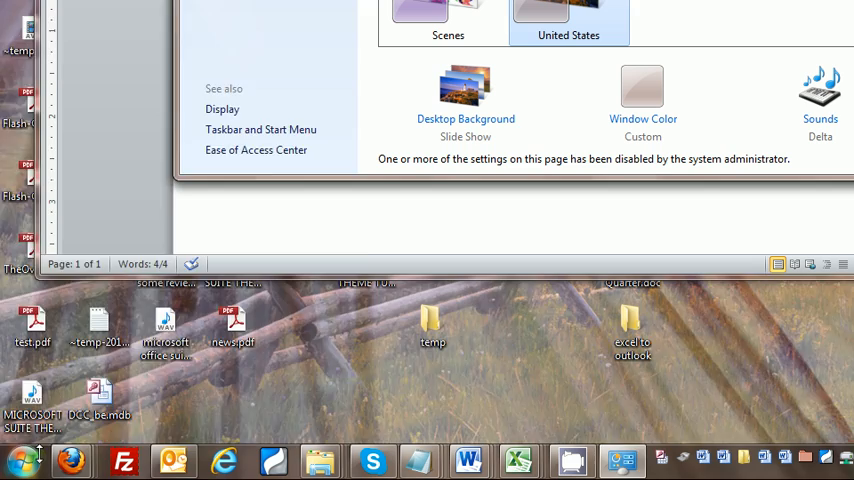
left_click(22, 460)
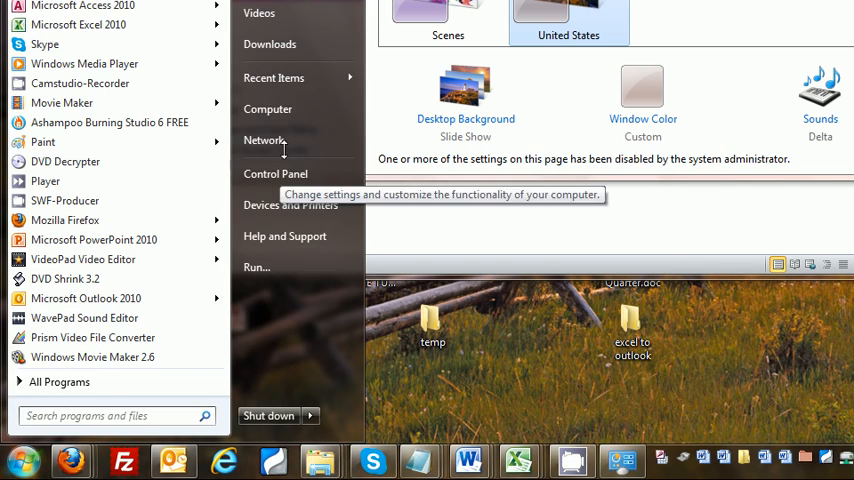